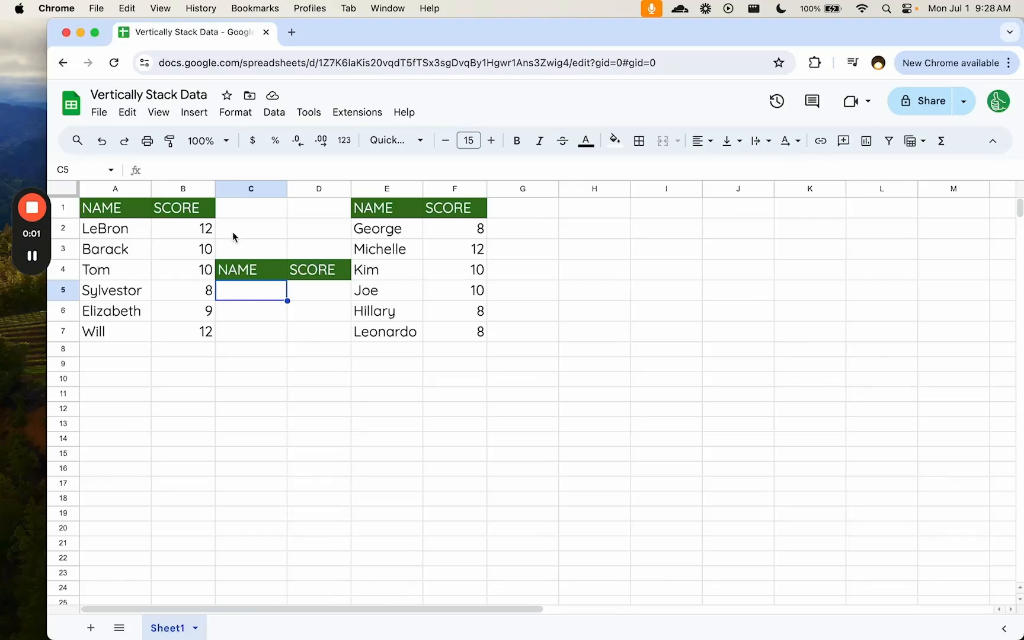
# Select C5 and highlight both tables' name and score ranges to compare them
pyautogui.click(250, 228)
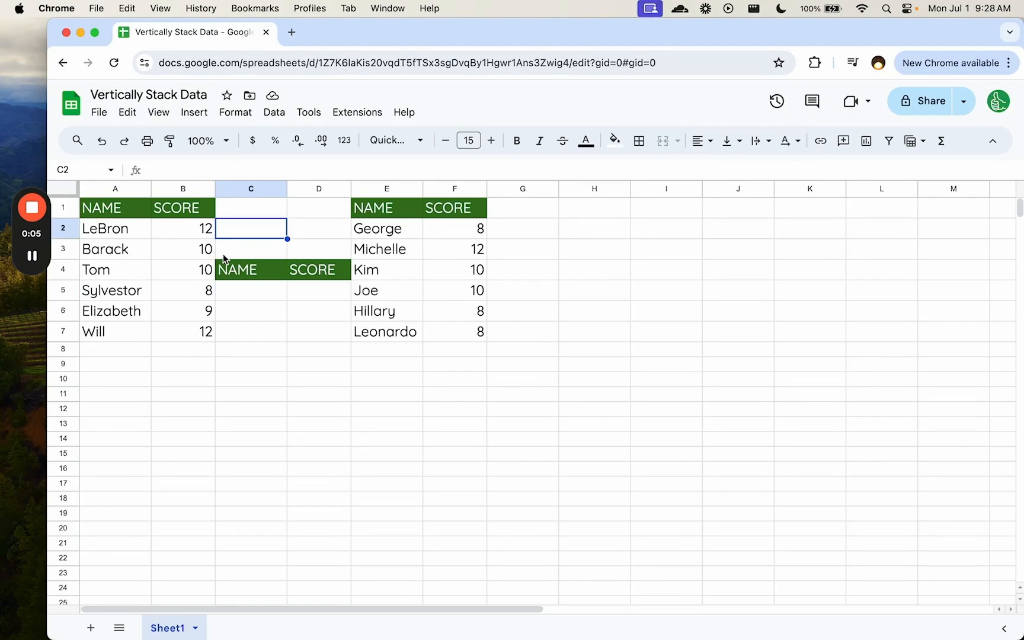
pyautogui.moveTo(115, 228); pyautogui.dragTo(183, 311)
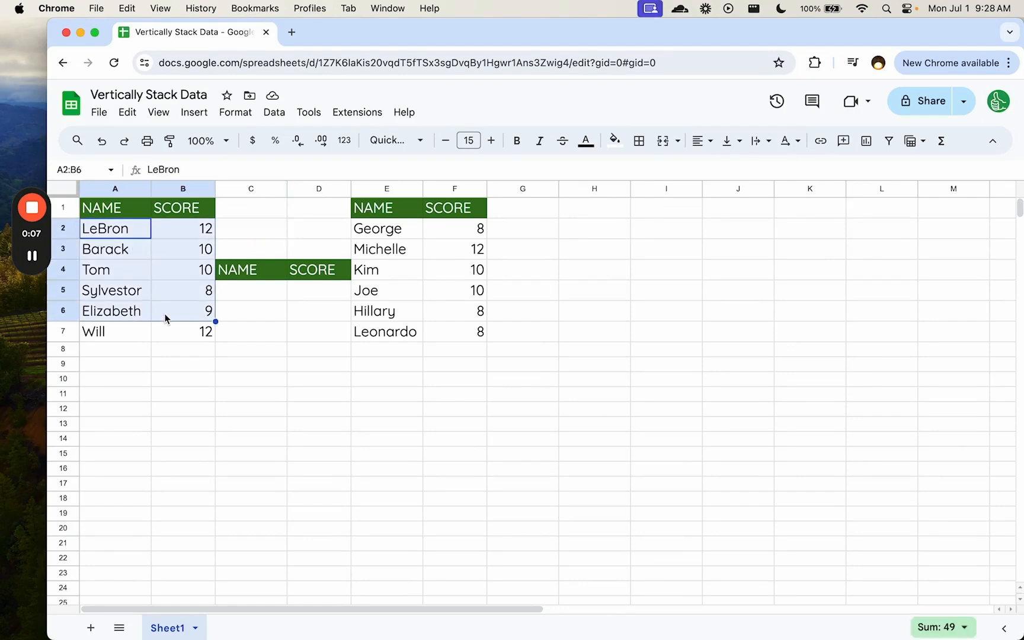
pyautogui.click(386, 228)
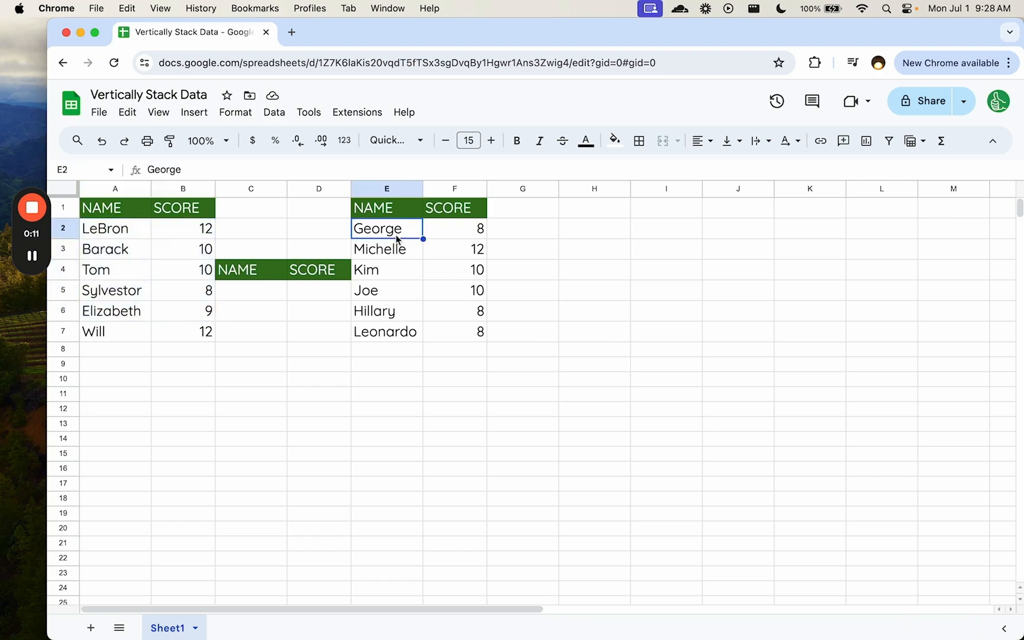
pyautogui.moveTo(213, 281)
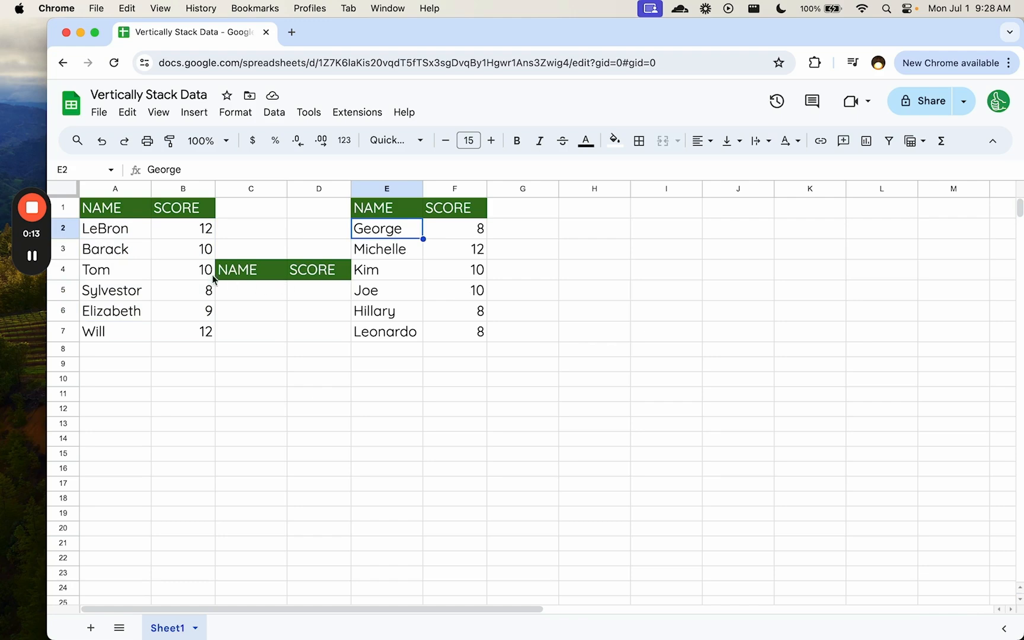
pyautogui.moveTo(463, 266)
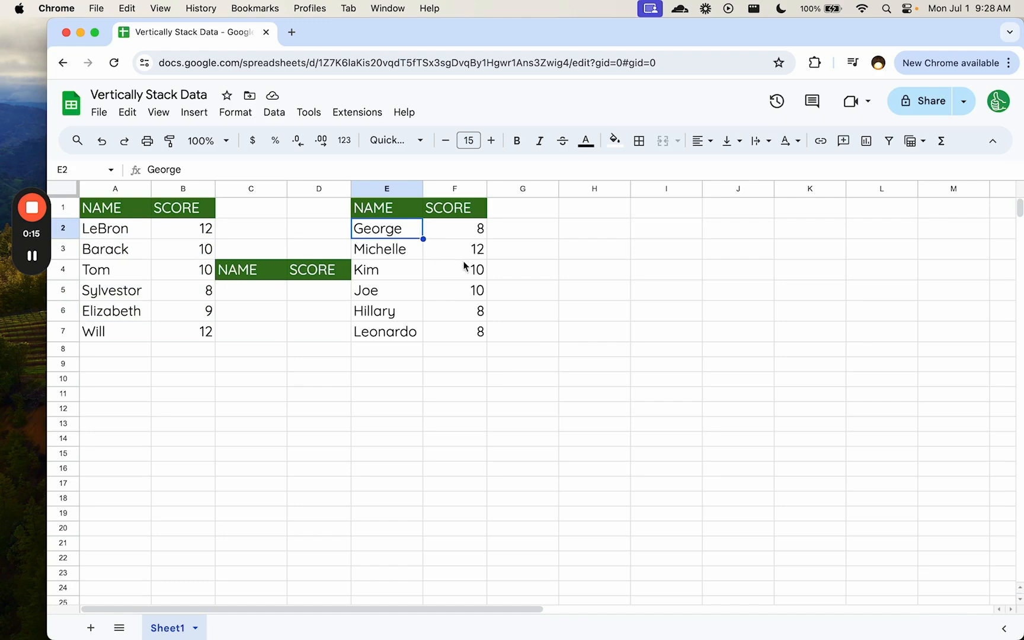
pyautogui.moveTo(115, 228); pyautogui.dragTo(115, 311)
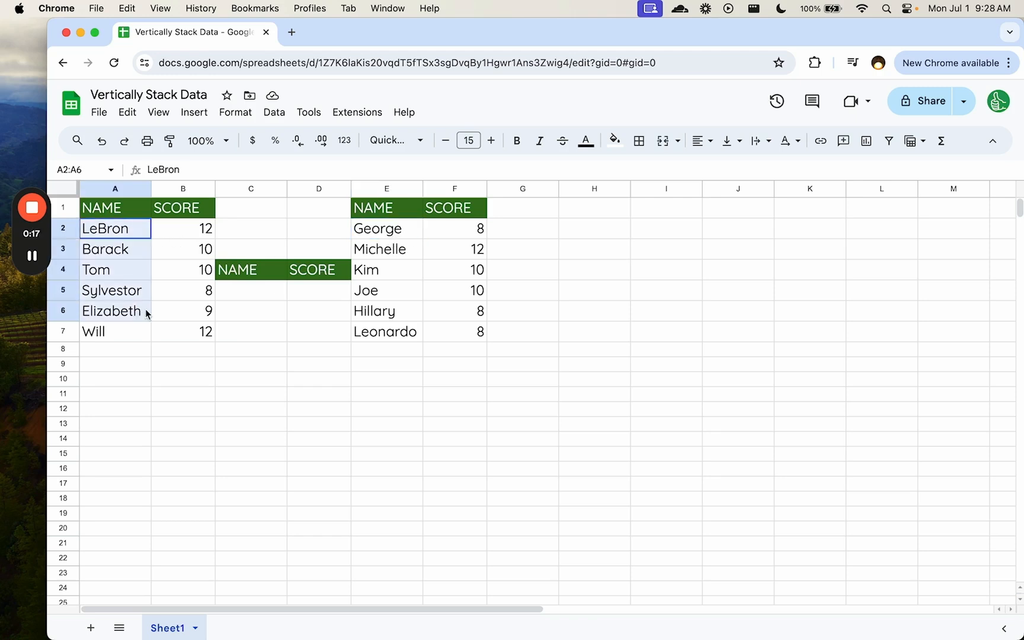
pyautogui.moveTo(115, 228); pyautogui.dragTo(184, 331)
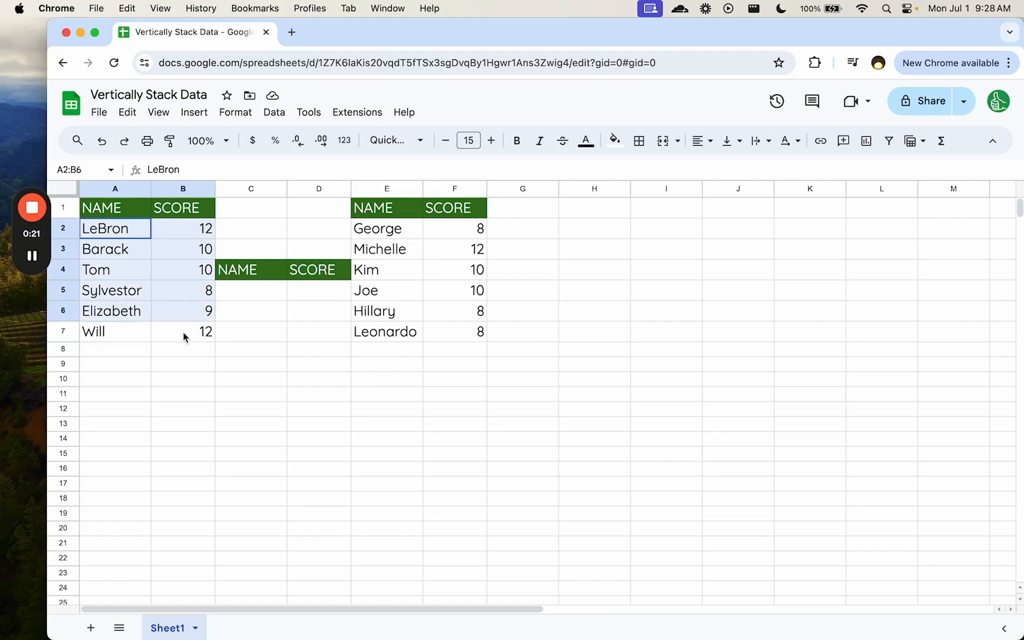
pyautogui.moveTo(376, 228); pyautogui.dragTo(477, 331)
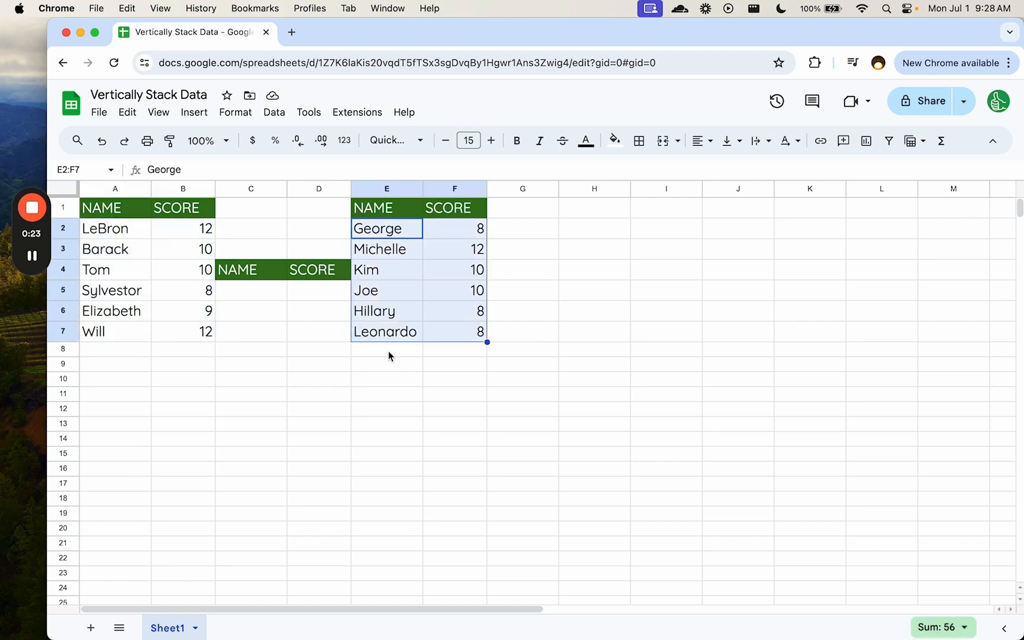
pyautogui.moveTo(149, 286)
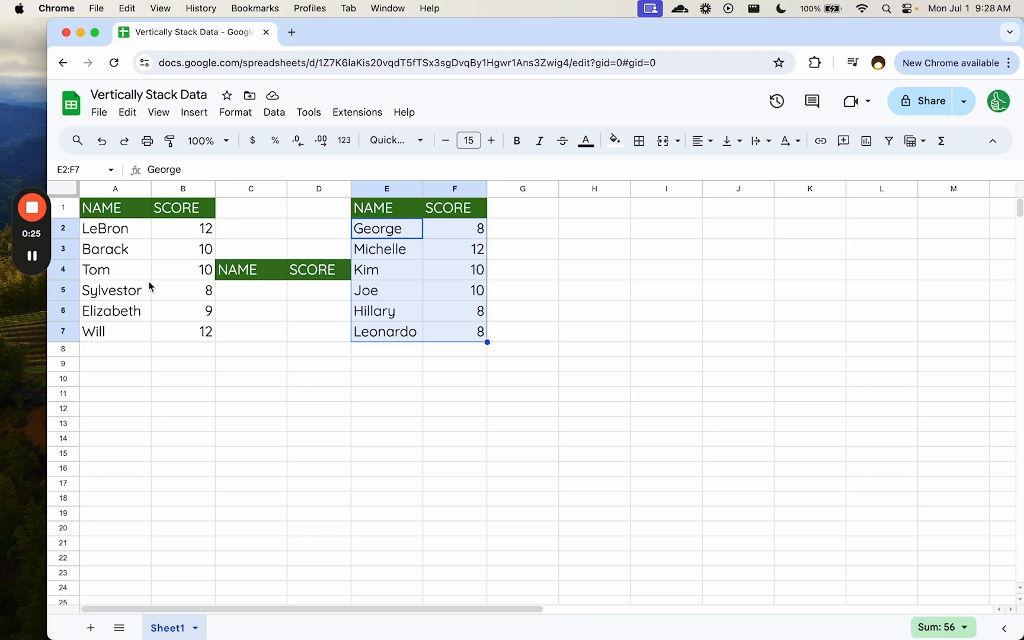
pyautogui.moveTo(318, 323)
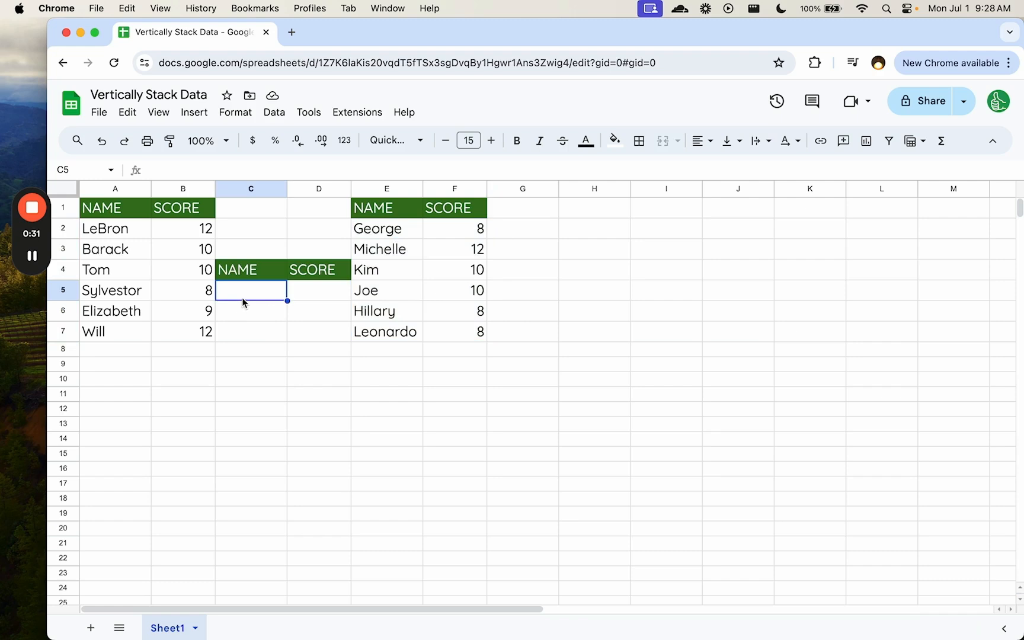
# Enter =SORT(A2:B7,2,FALSE) in C5, then reopen it for editing
pyautogui.write('=SORT(')
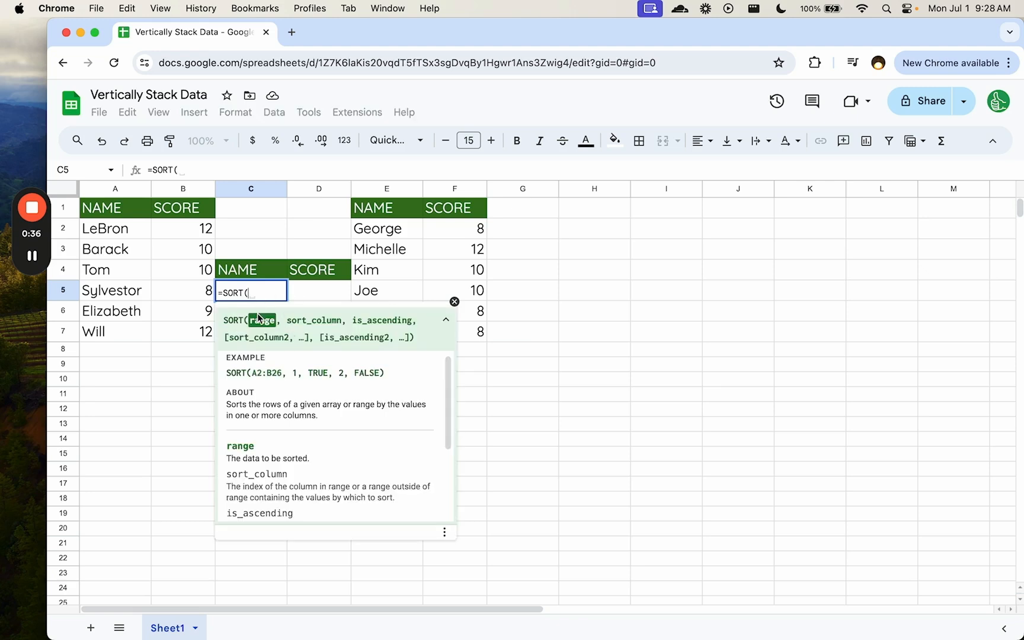
pyautogui.moveTo(116, 228); pyautogui.dragTo(183, 331)
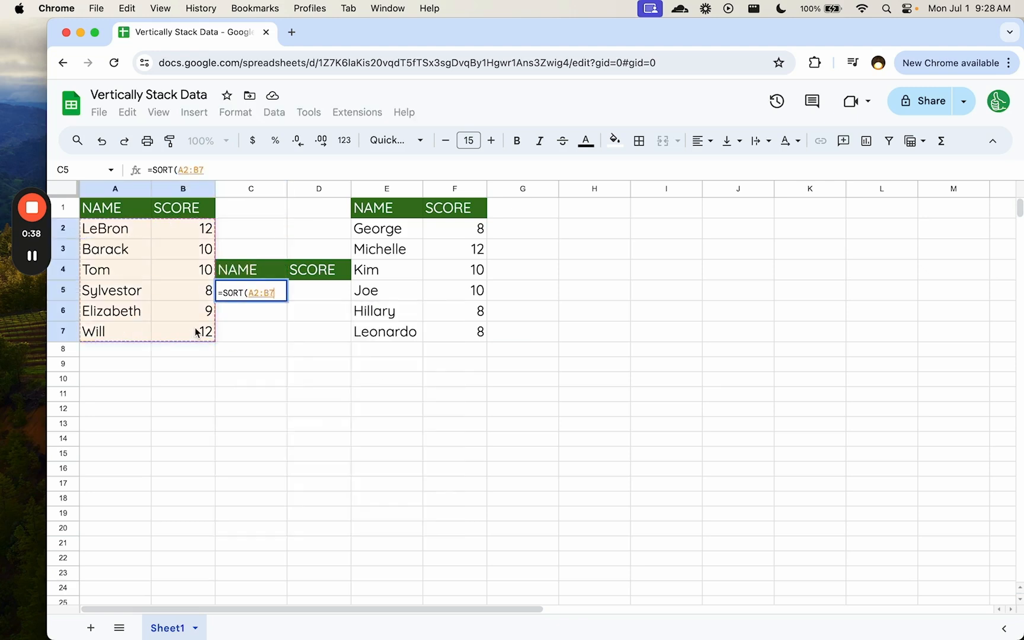
pyautogui.click(386, 228)
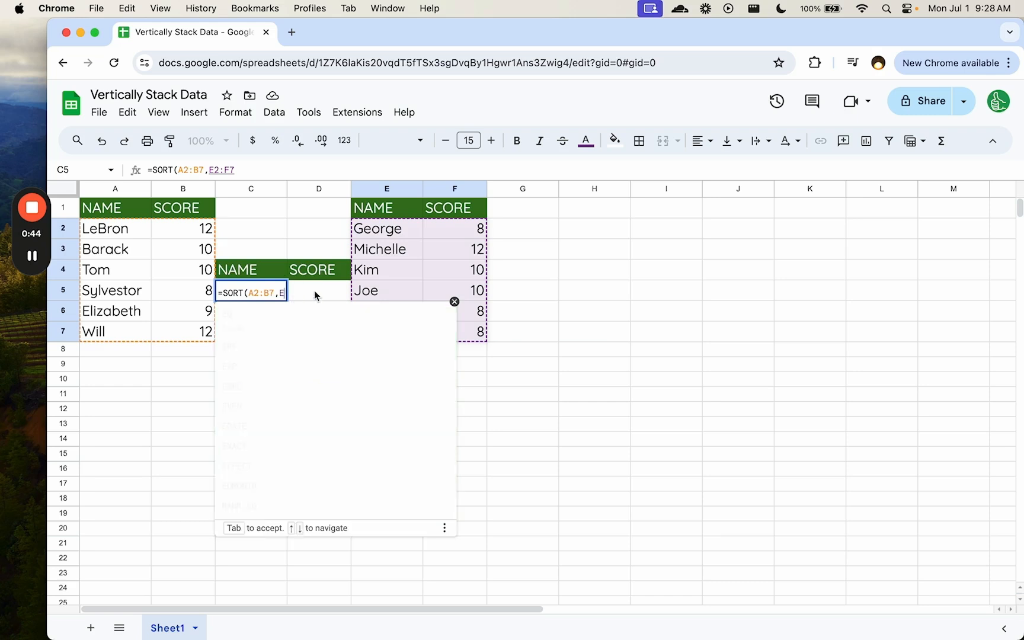
pyautogui.write('2,')
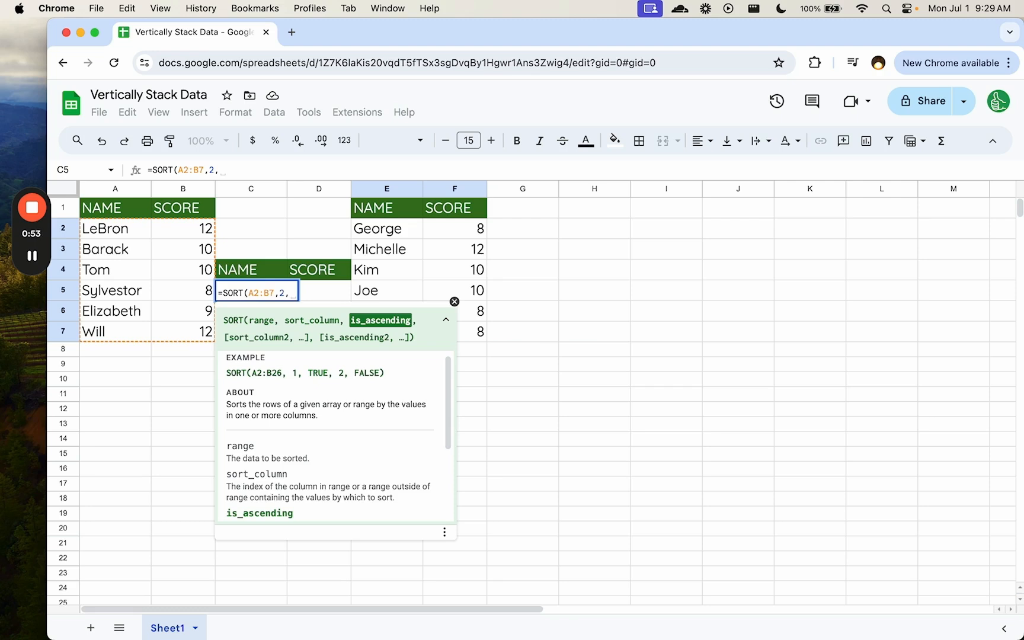
pyautogui.write('FALSE')
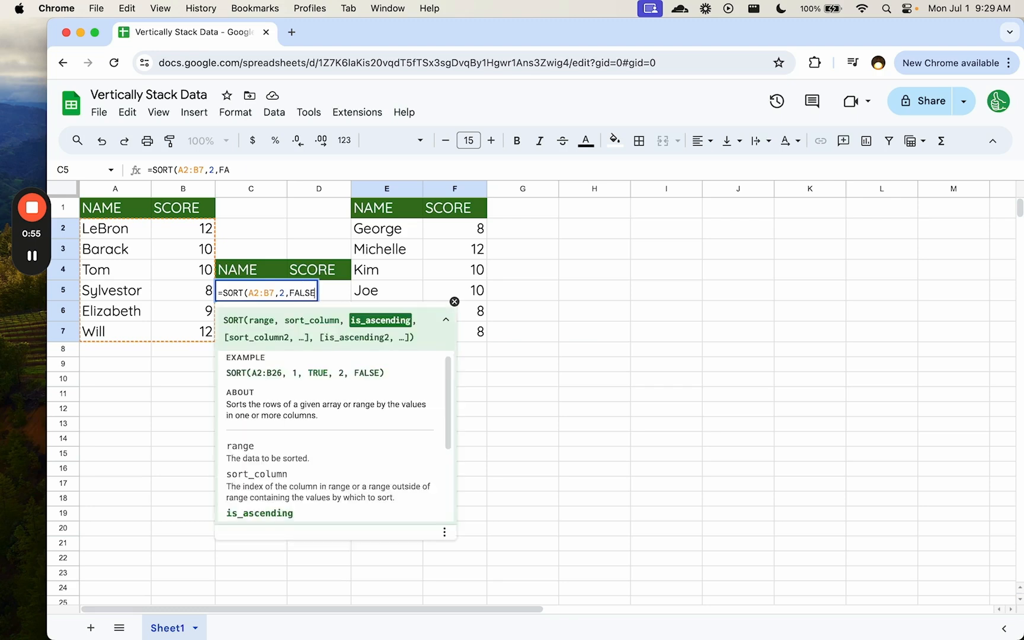
pyautogui.press('Enter')
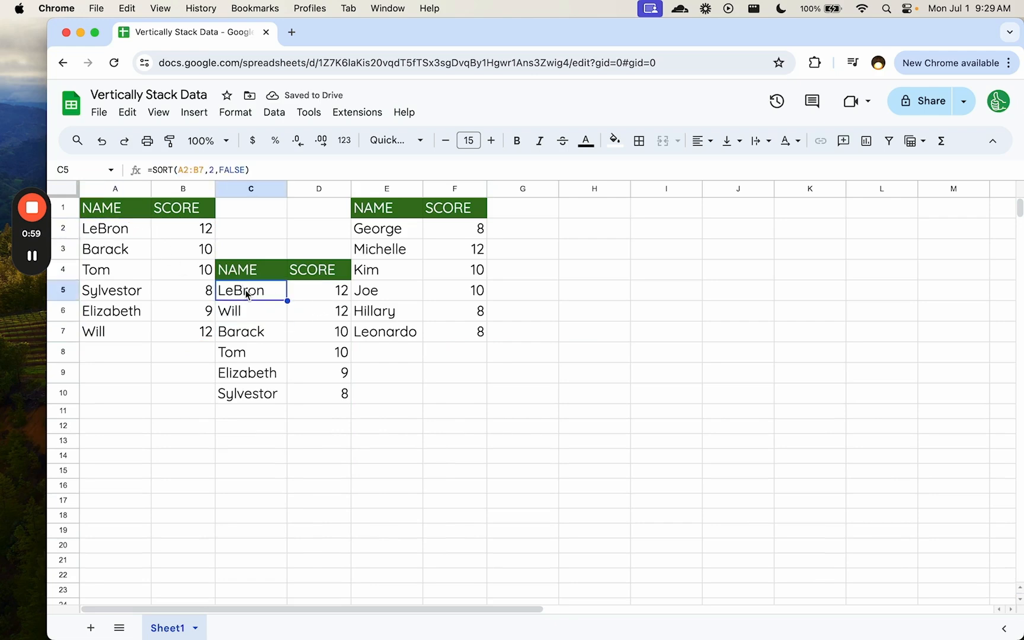
pyautogui.doubleClick(250, 291)
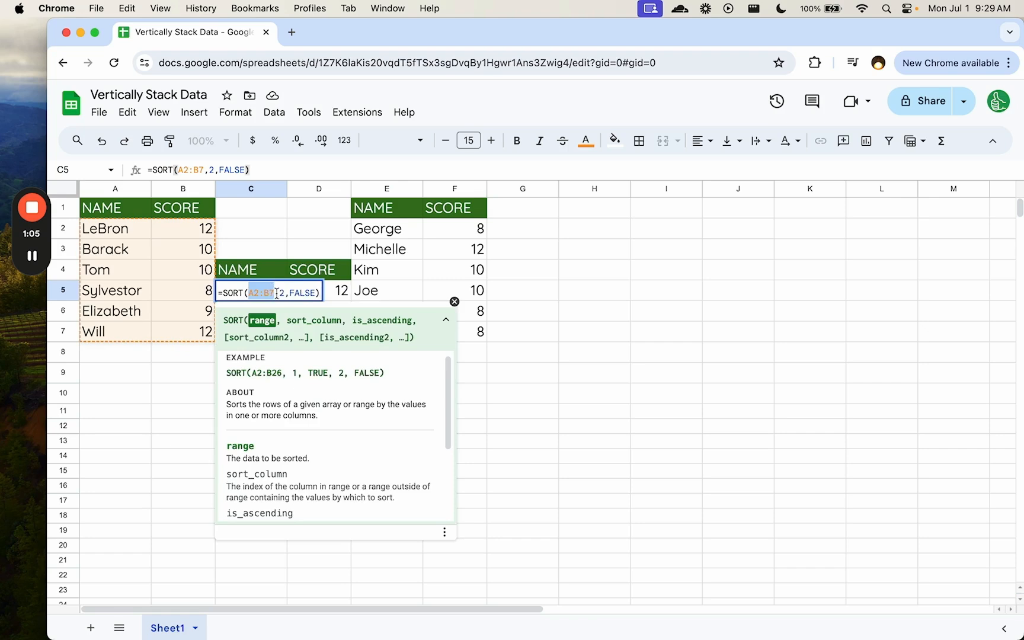
# Wrap the SORT range in VSTACK(A2:B7,E2:F7), then type Michelle's new score 14
pyautogui.write('VSAT')
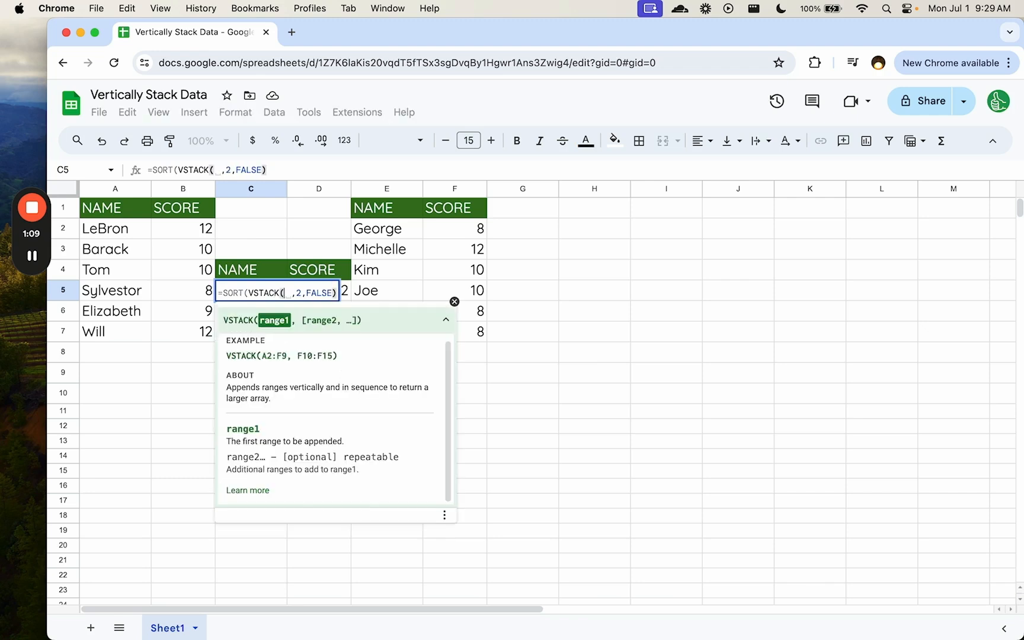
pyautogui.write(',')
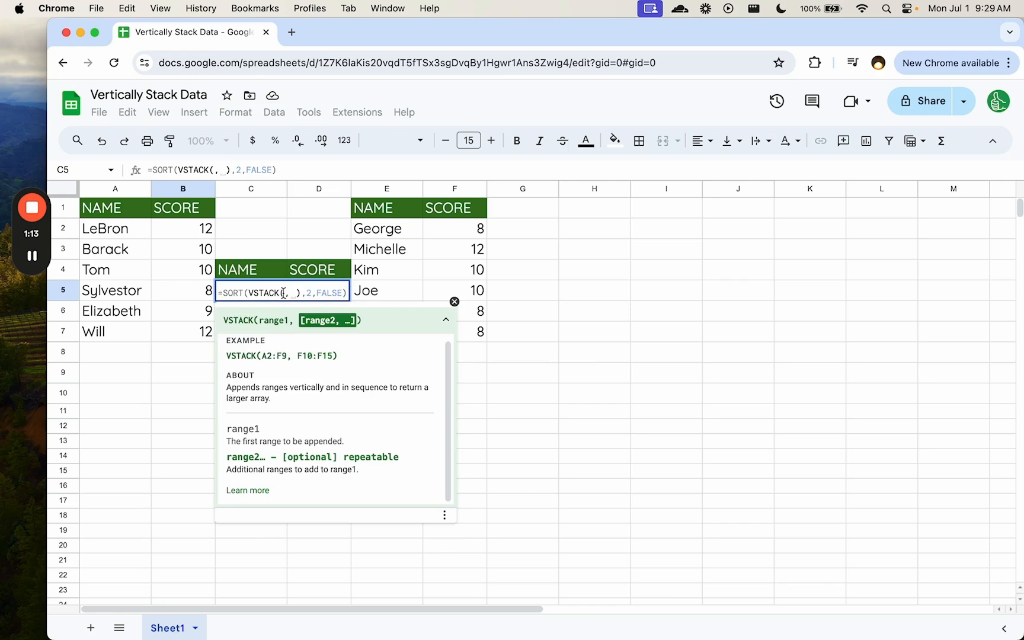
pyautogui.moveTo(85, 222); pyautogui.dragTo(213, 339)
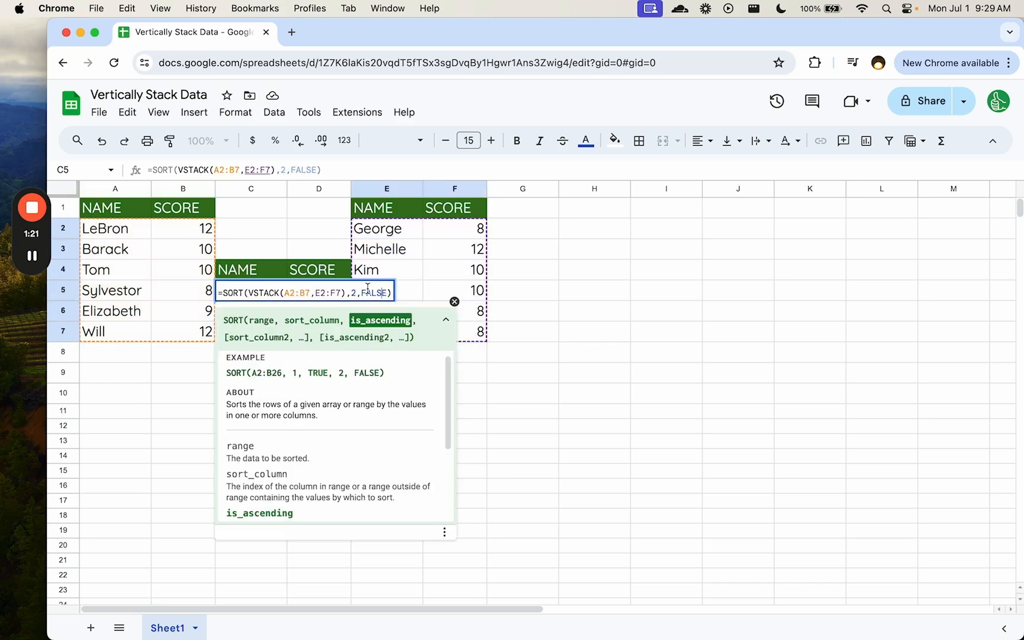
pyautogui.press('Enter')
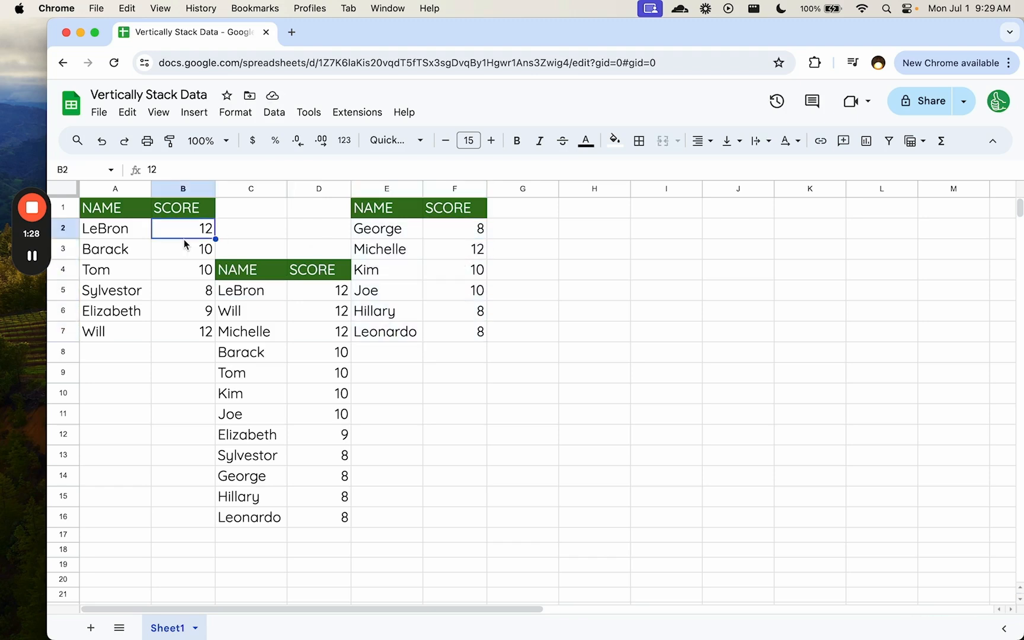
pyautogui.write('14')
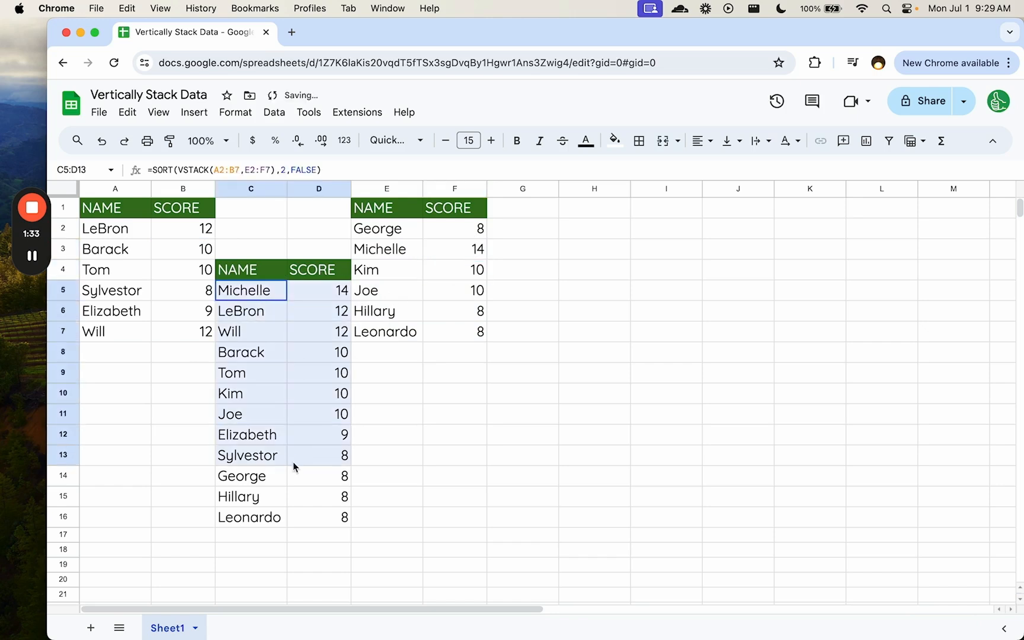
# Commit Michelle's score of 14 and reopen C5's formula for editing
pyautogui.click(251, 332)
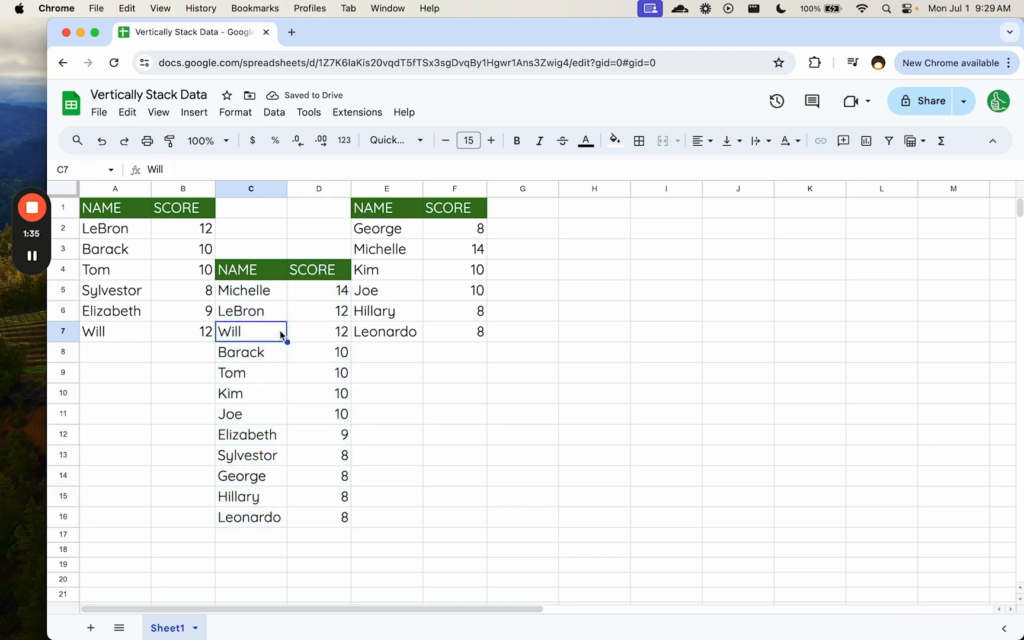
pyautogui.click(250, 290)
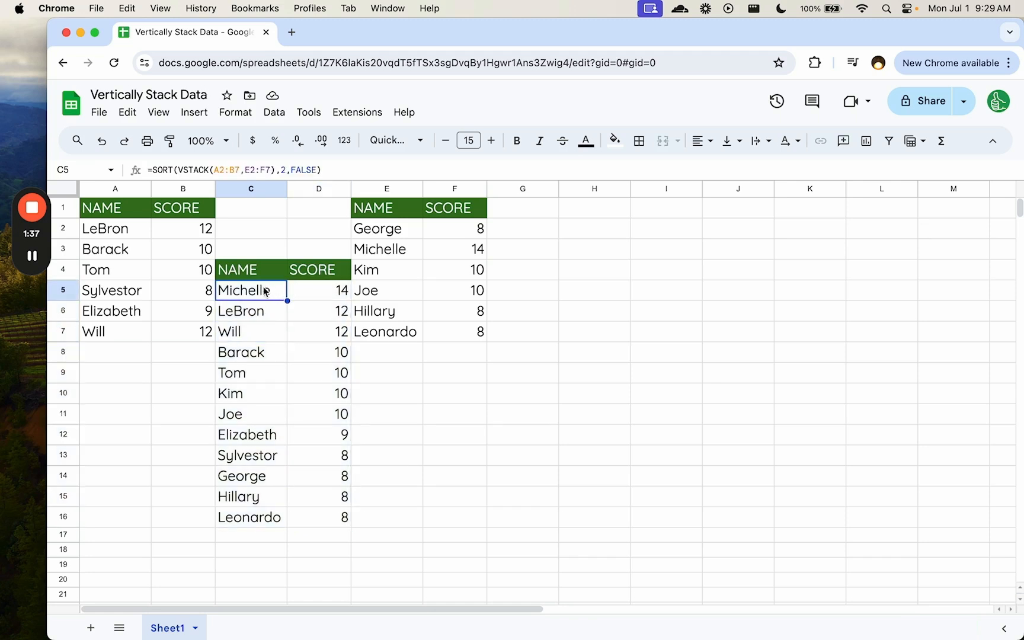
pyautogui.doubleClick(250, 290)
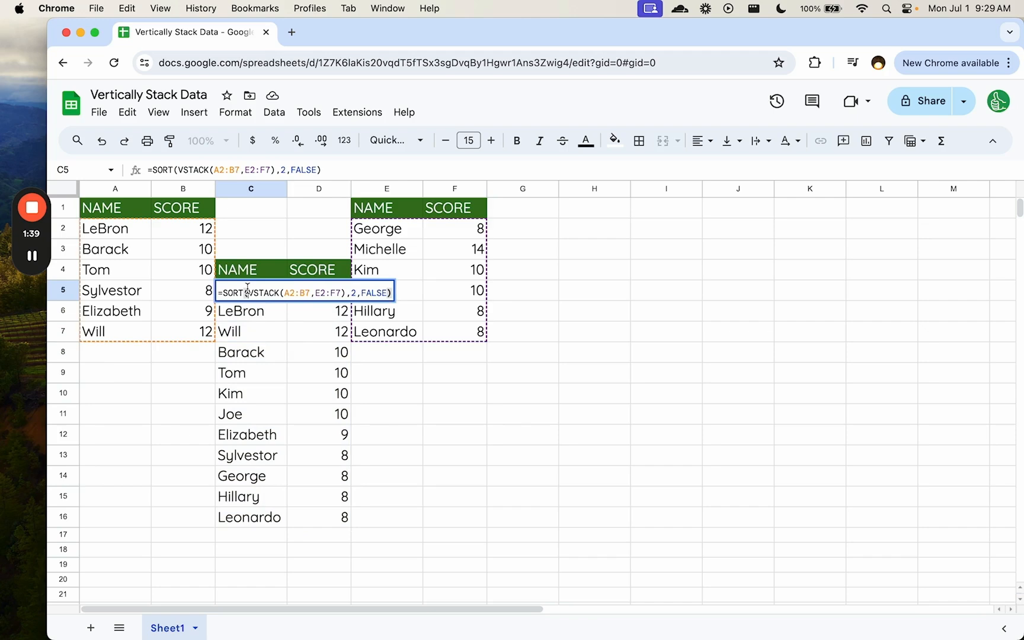
# Replace VSTACK in C5's SORT formula with the array {A2:B7; E2:F7}
pyautogui.click(266, 291)
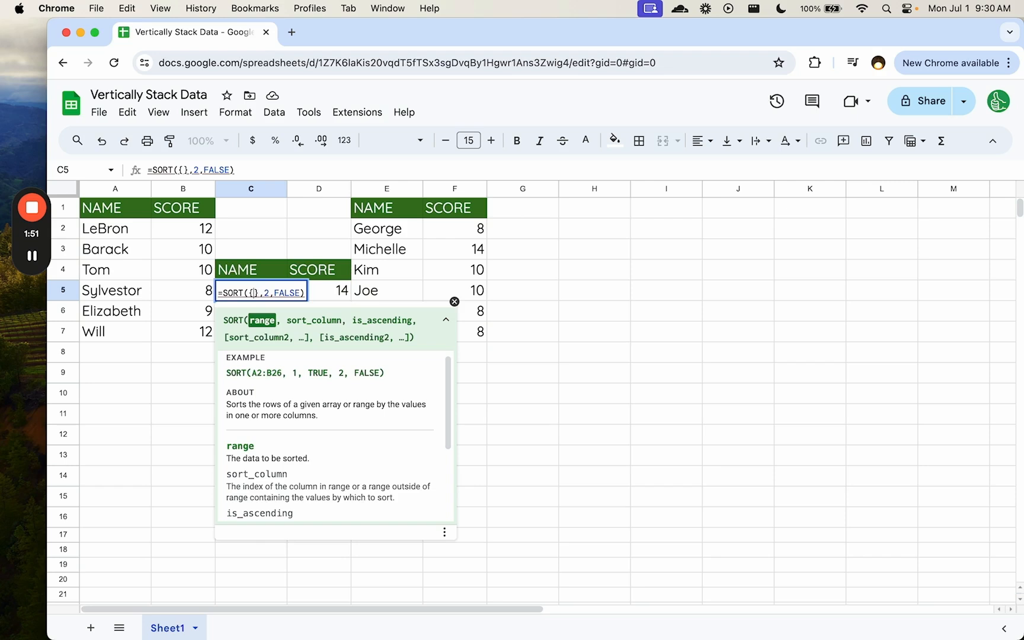
pyautogui.write('; E2:E4')
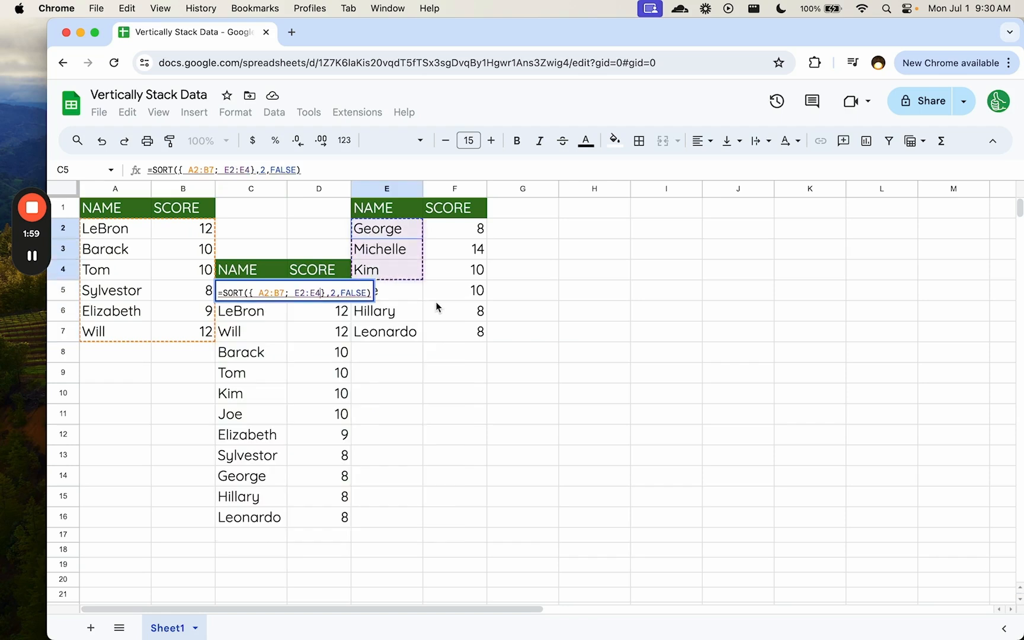
pyautogui.press('Enter')
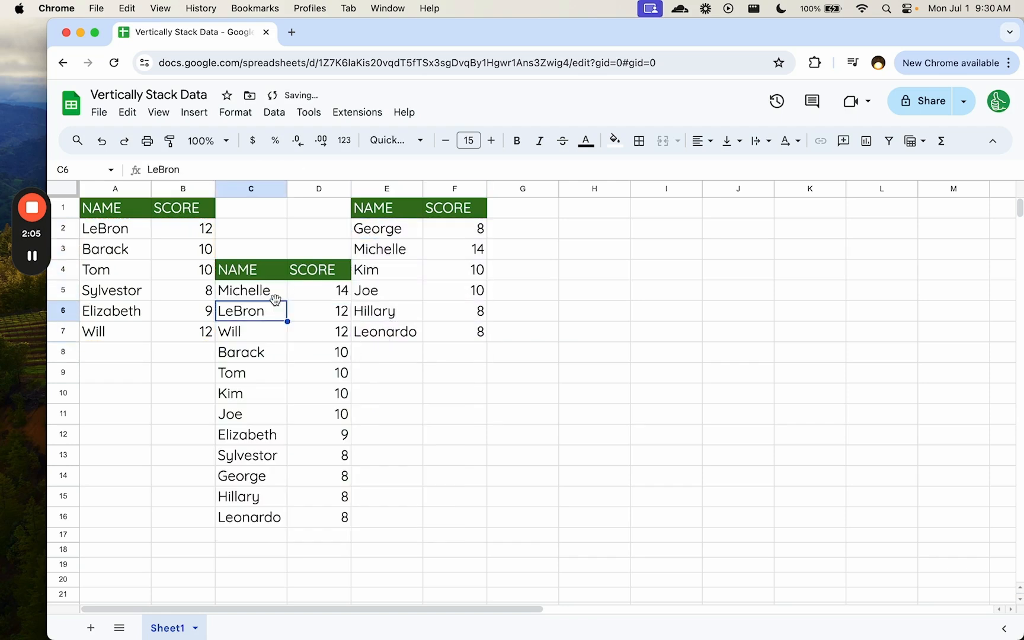
pyautogui.click(250, 290)
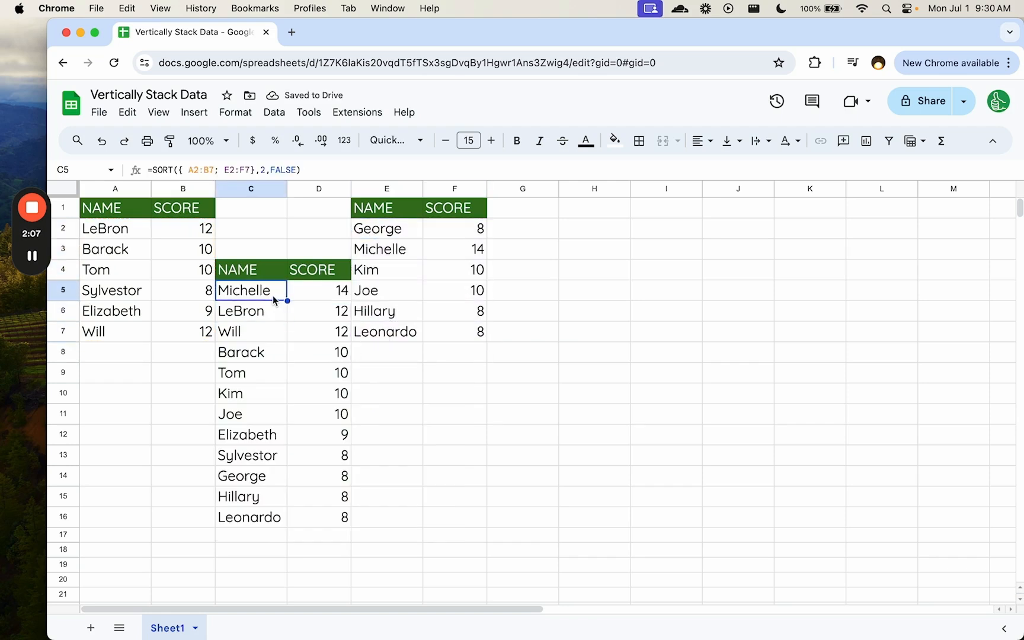
pyautogui.doubleClick(251, 290)
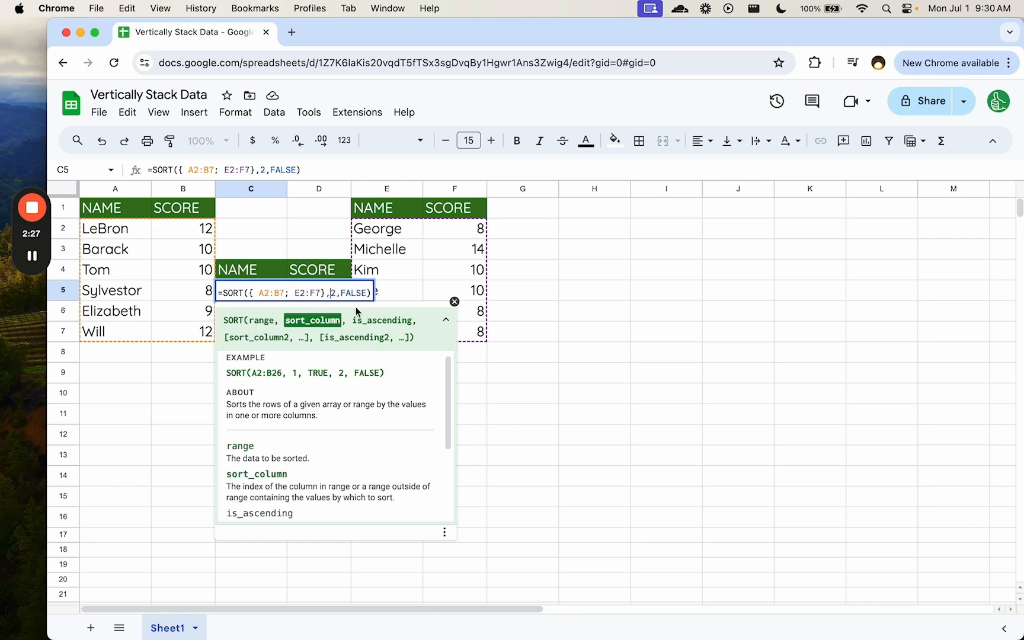
pyautogui.press('Enter')
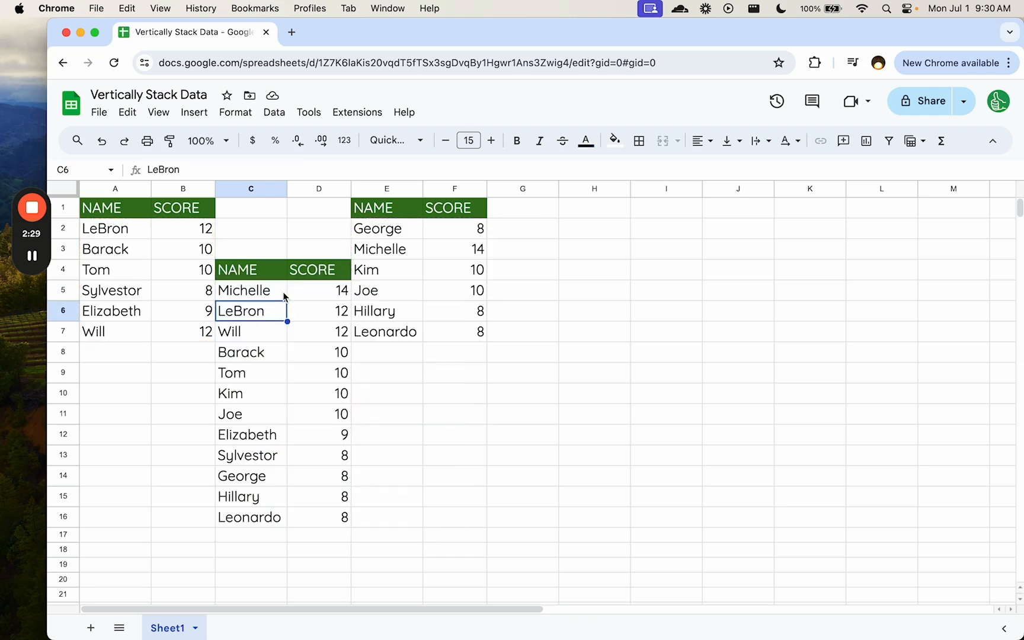